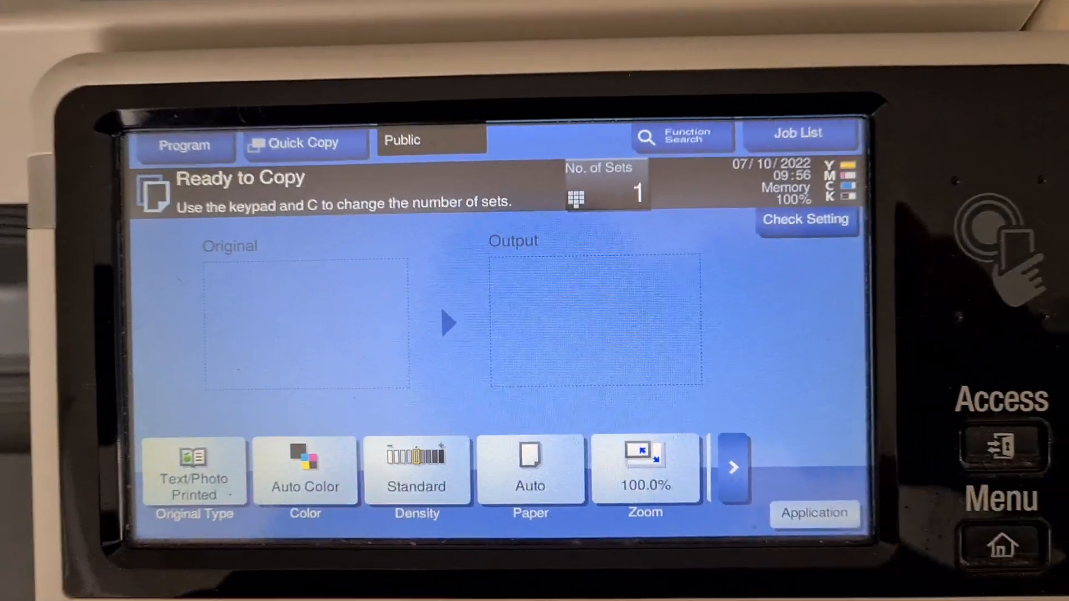
Step: Set the copy to Full Color at density -3 and bring up the paper size options
left_click(304, 470)
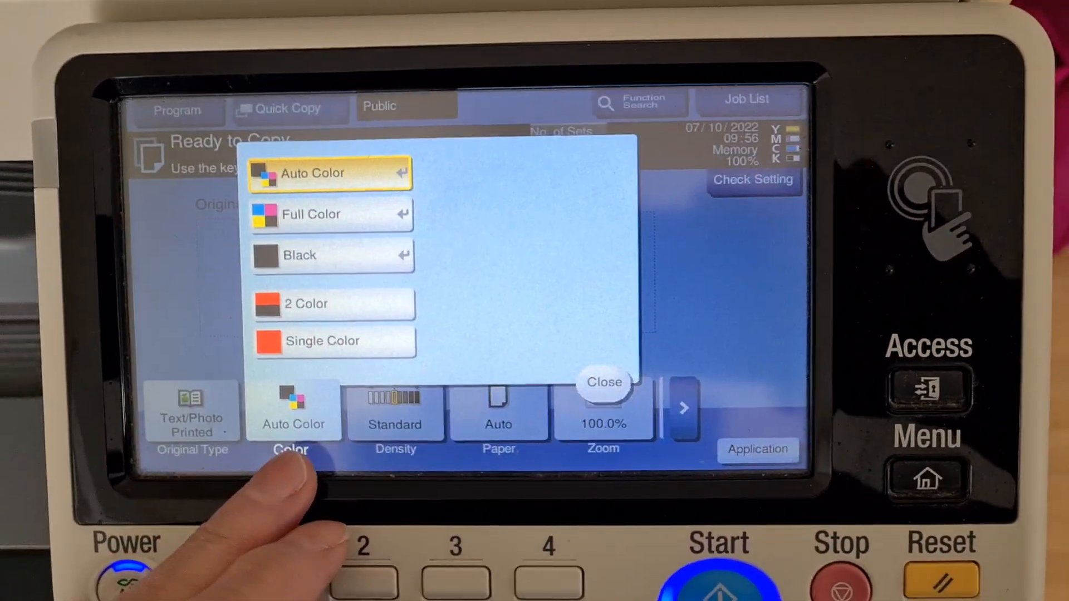
left_click(603, 383)
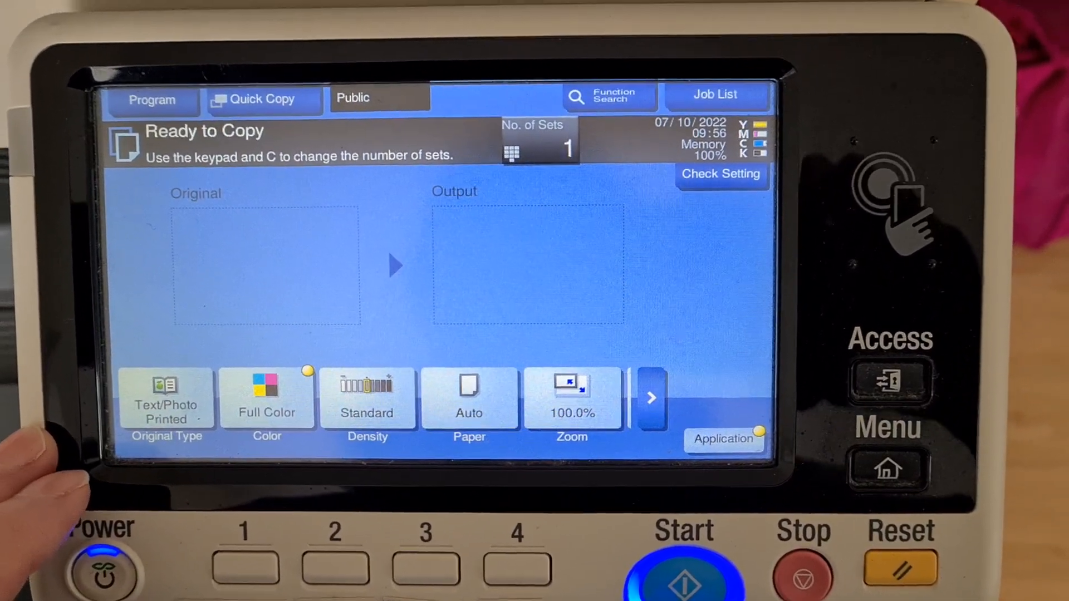
left_click(368, 397)
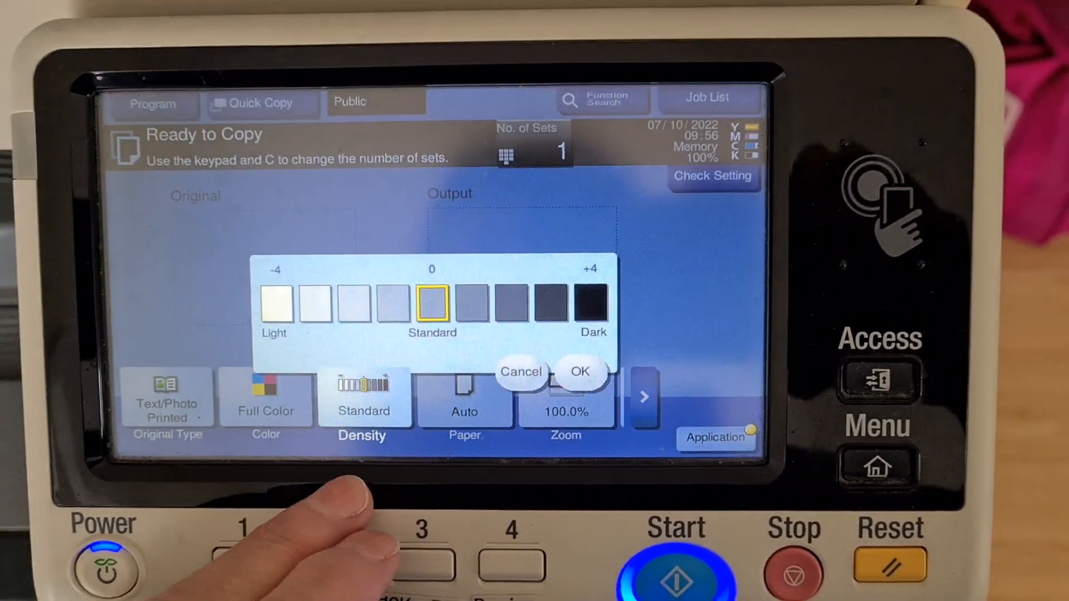
left_click(579, 371)
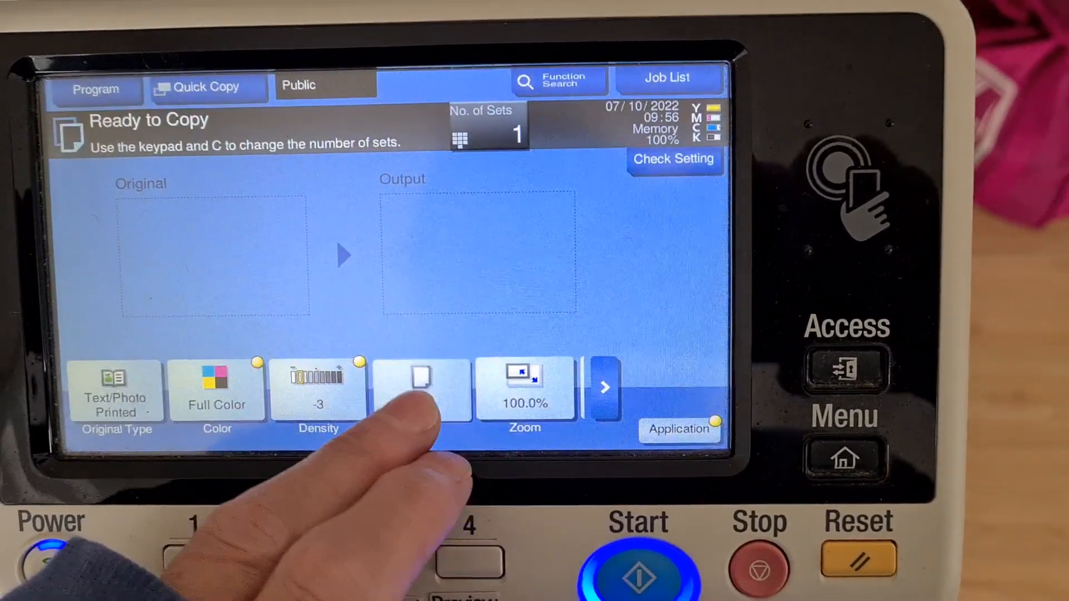
left_click(422, 389)
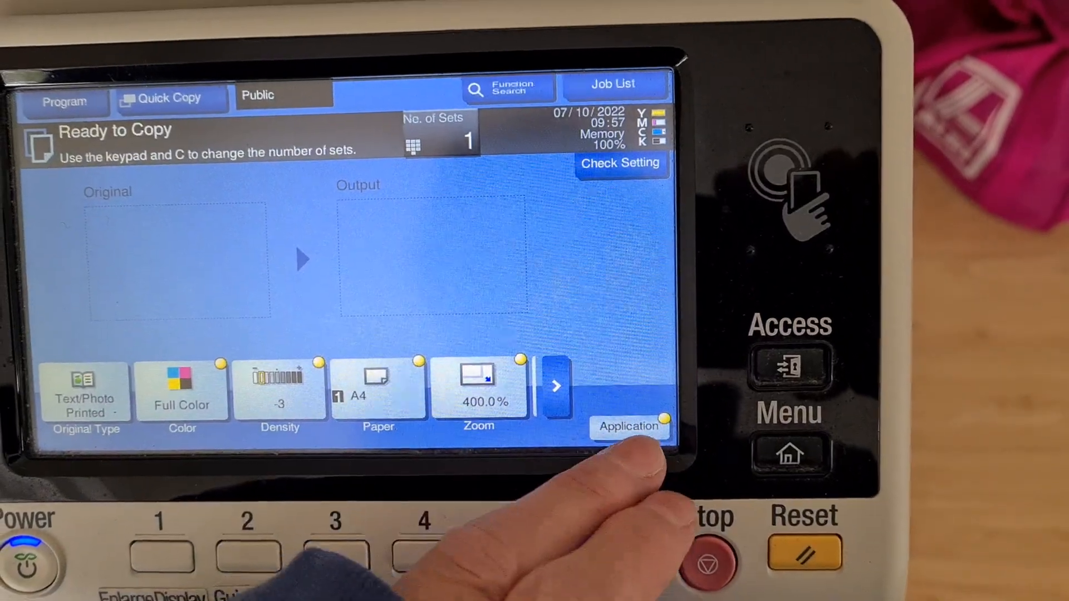
Step: Reach the Color Adjust colour balance controls under Application and select the black channel
left_click(630, 426)
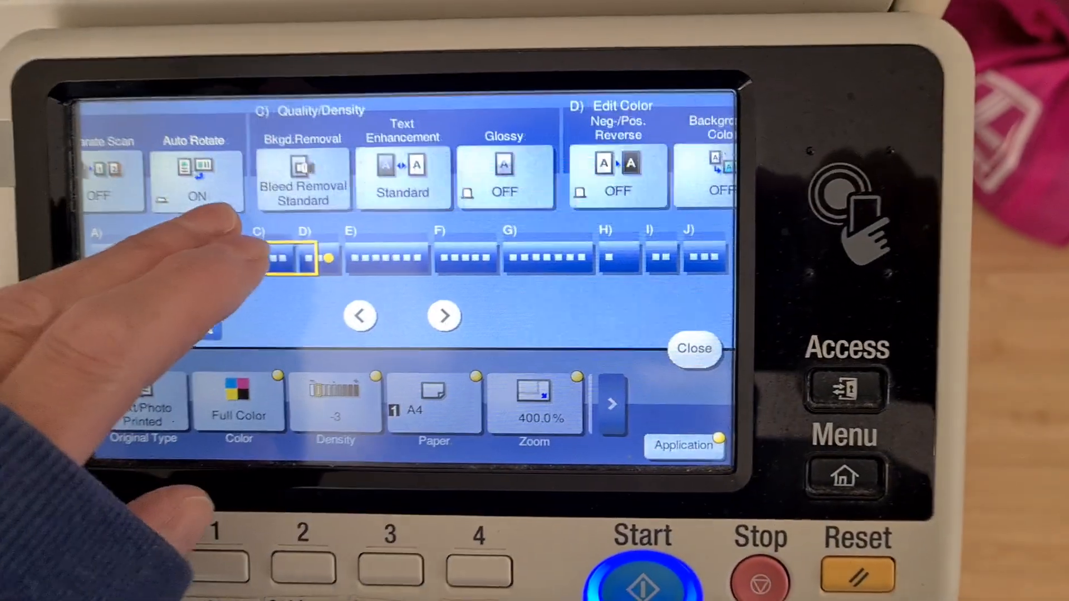
left_click(444, 316)
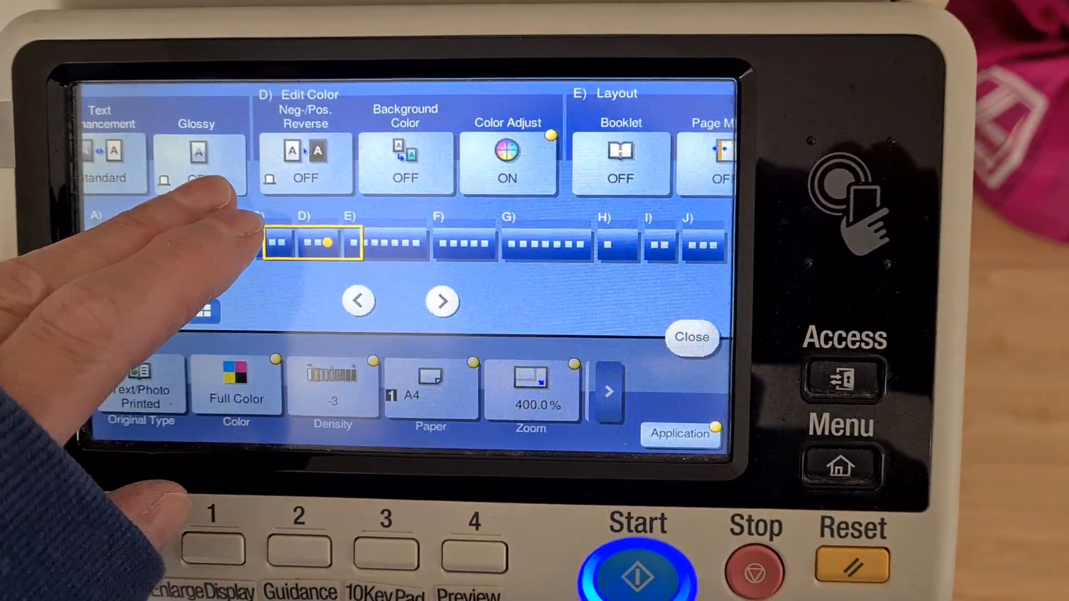
left_click(508, 164)
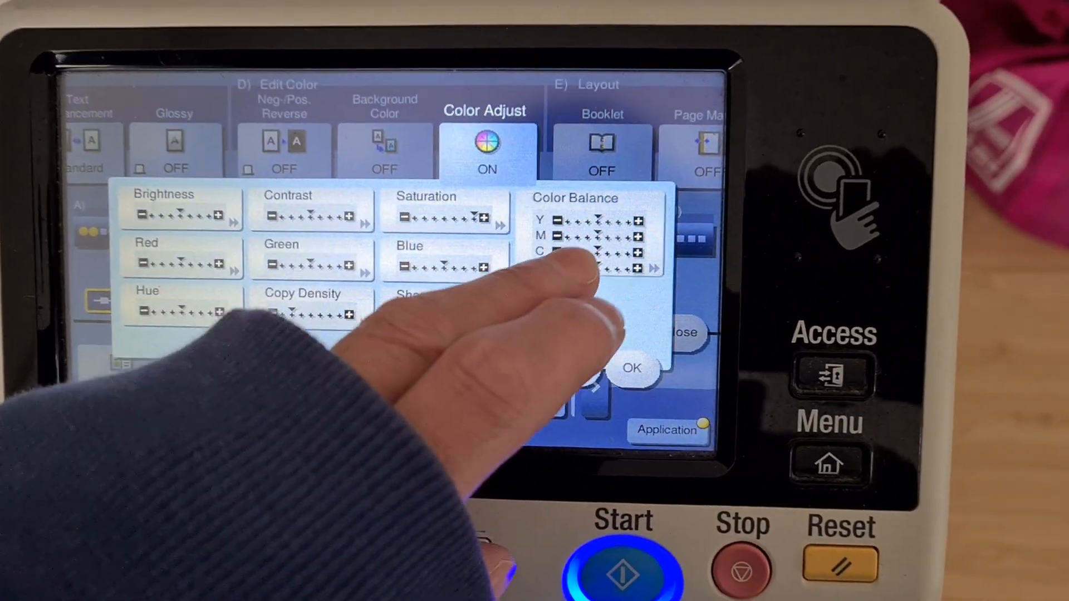
left_click(593, 252)
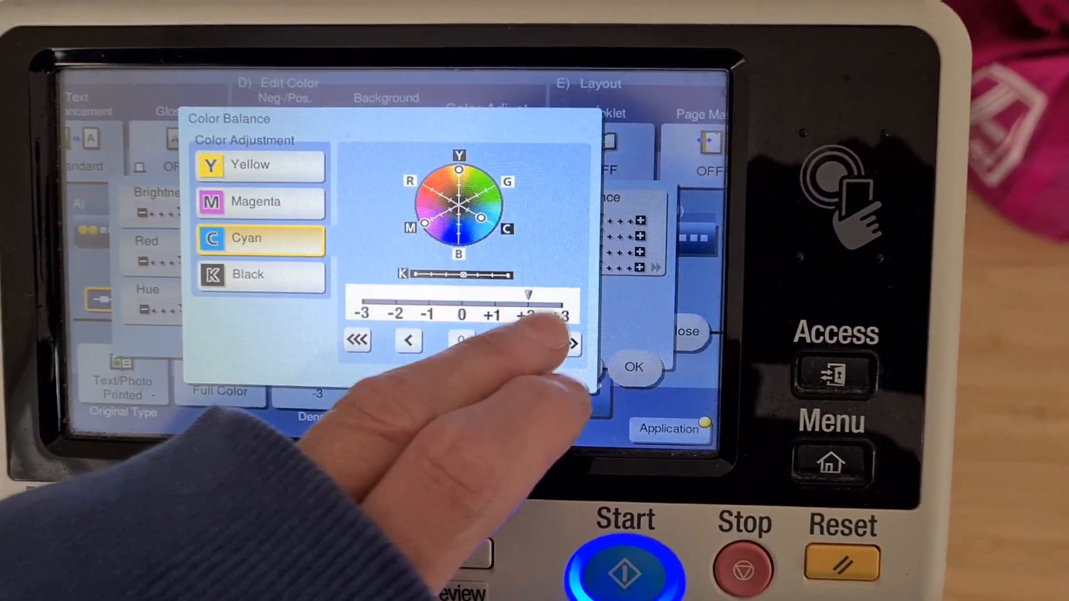
left_click(261, 273)
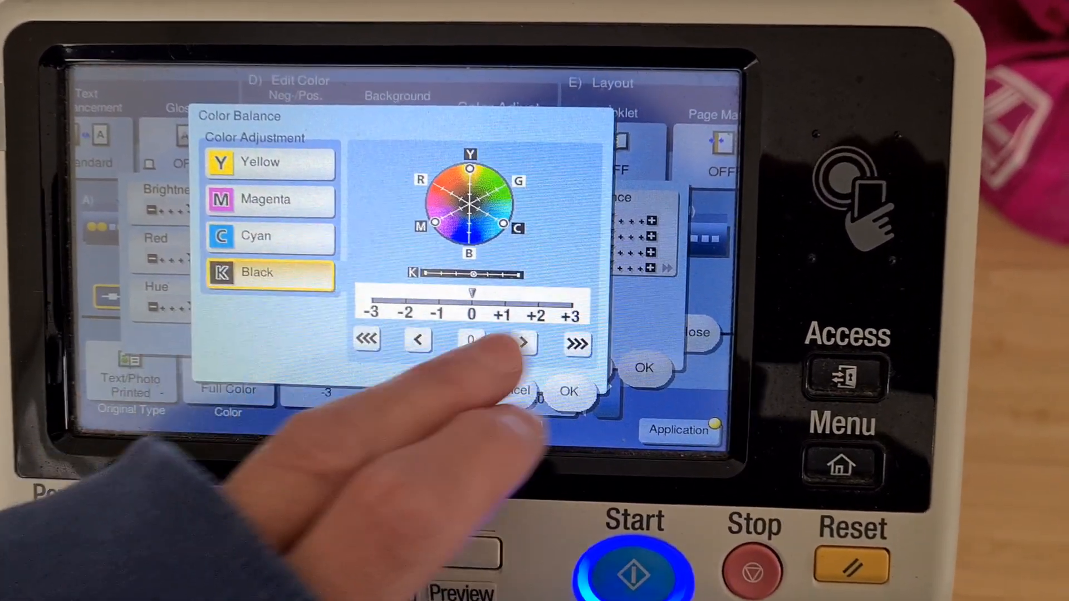
left_click(568, 391)
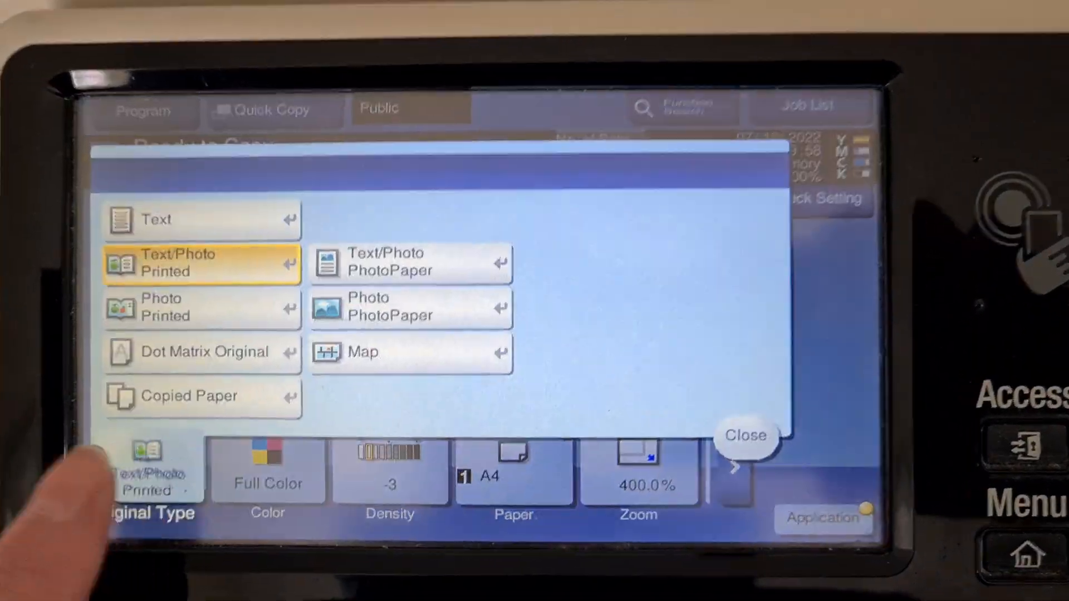
Step: Close the Original Type choices list
left_click(746, 437)
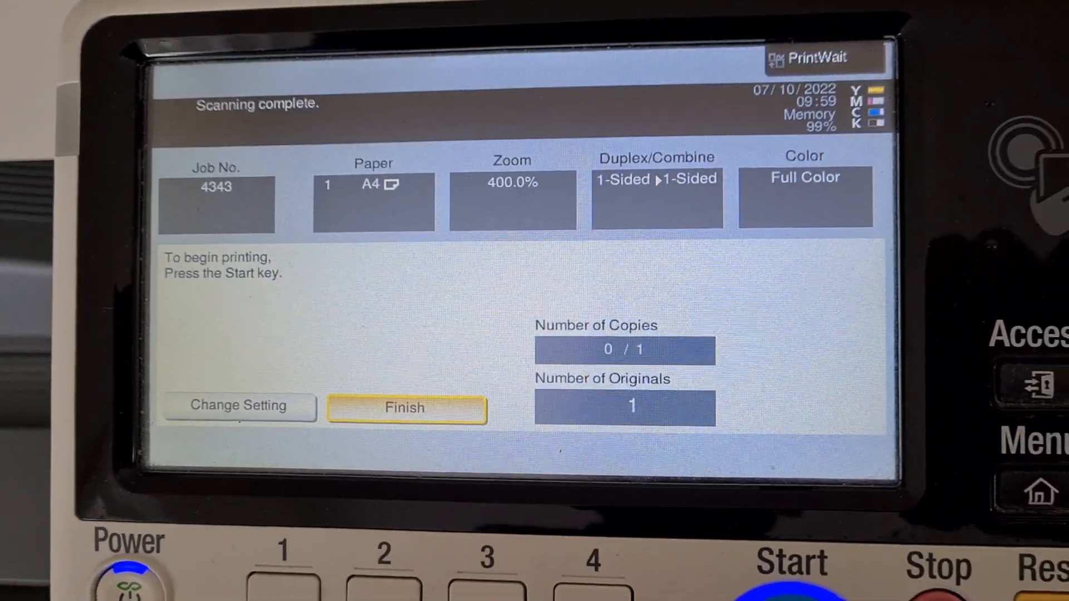
Step: Finish the completed scan job and return to Ready to Copy
left_click(791, 559)
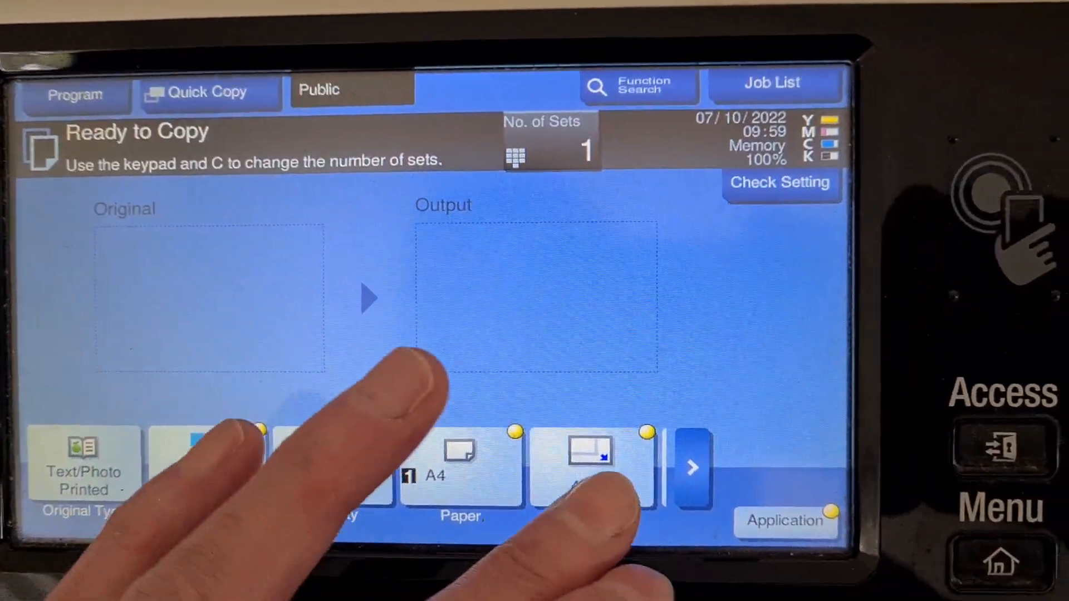
Step: Apply a manual zoom of X 140% and Y 120%
left_click(590, 454)
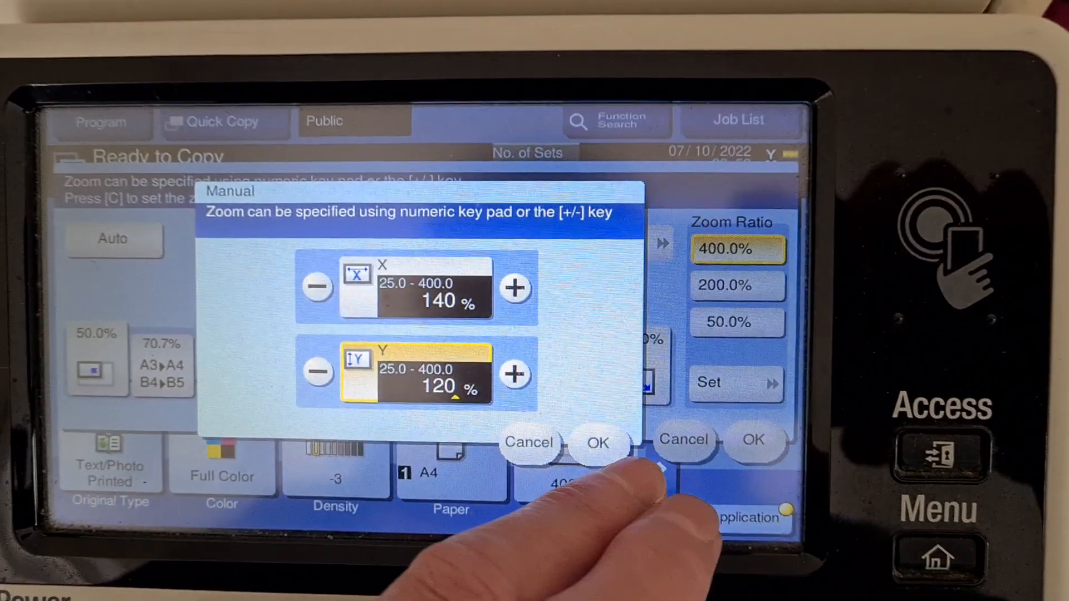
left_click(598, 443)
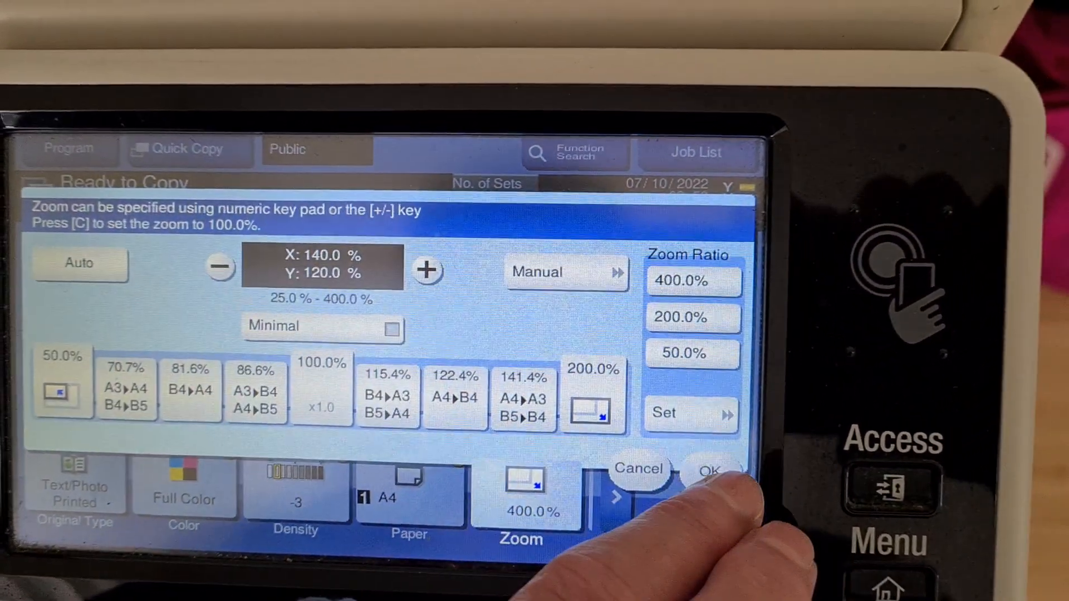
left_click(709, 471)
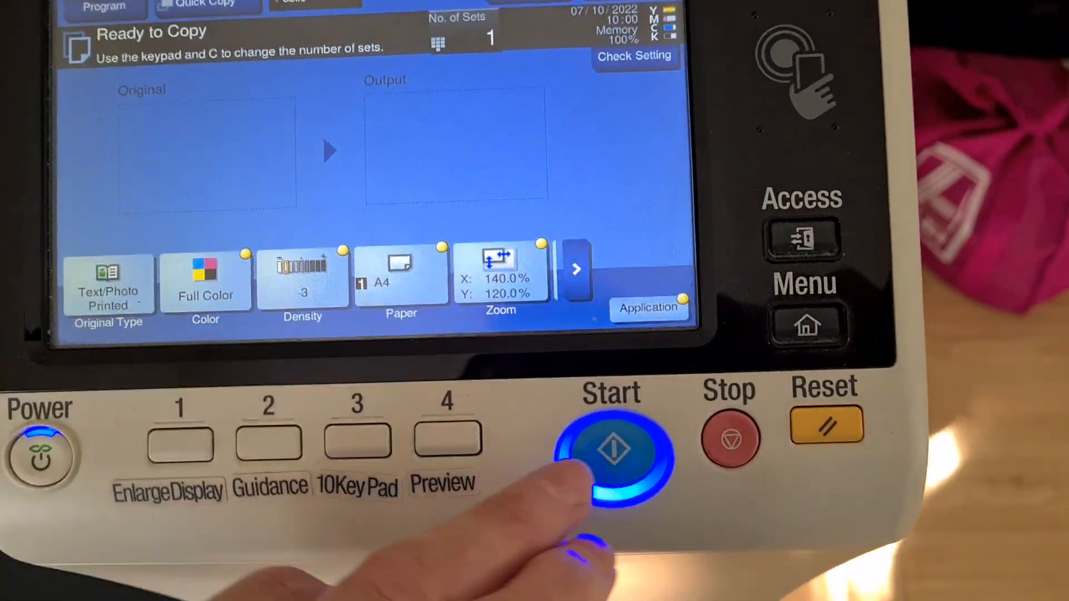
Step: Scan the brooch and print it at 120% by 120% zoom
left_click(610, 454)
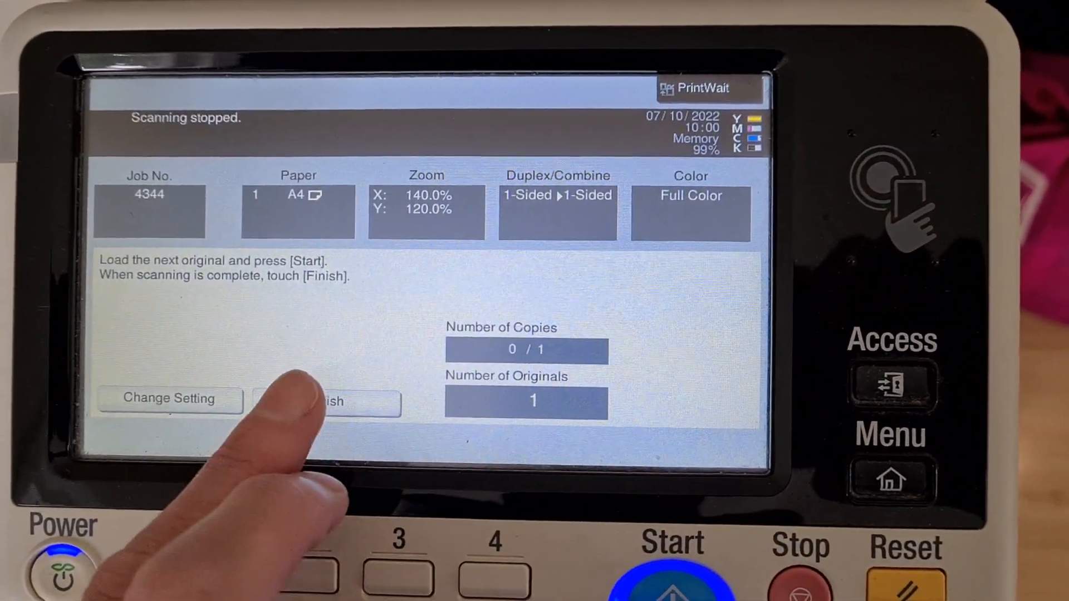
left_click(327, 401)
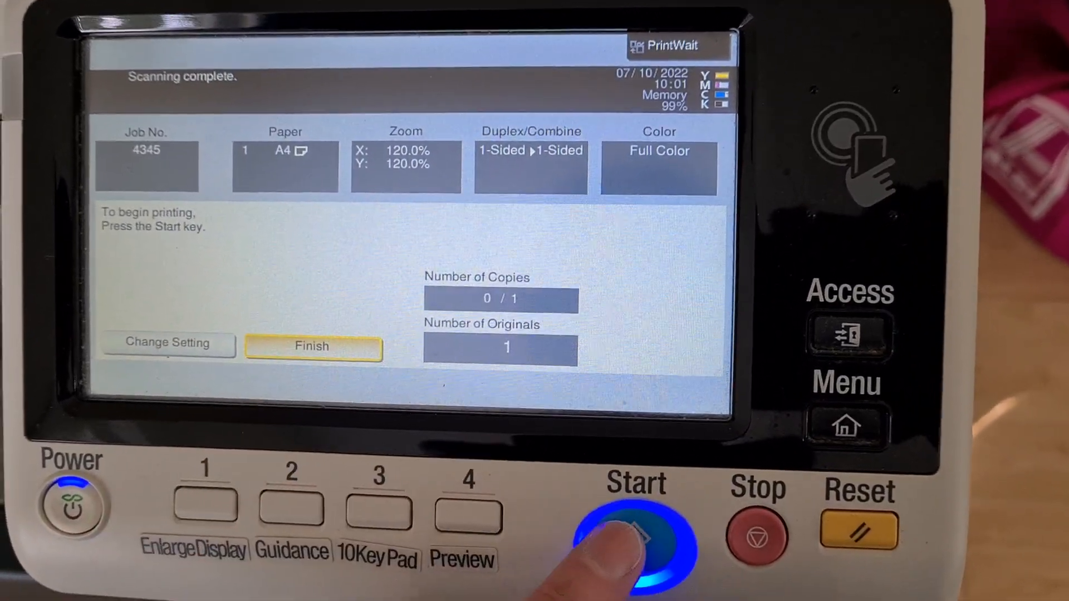
left_click(634, 538)
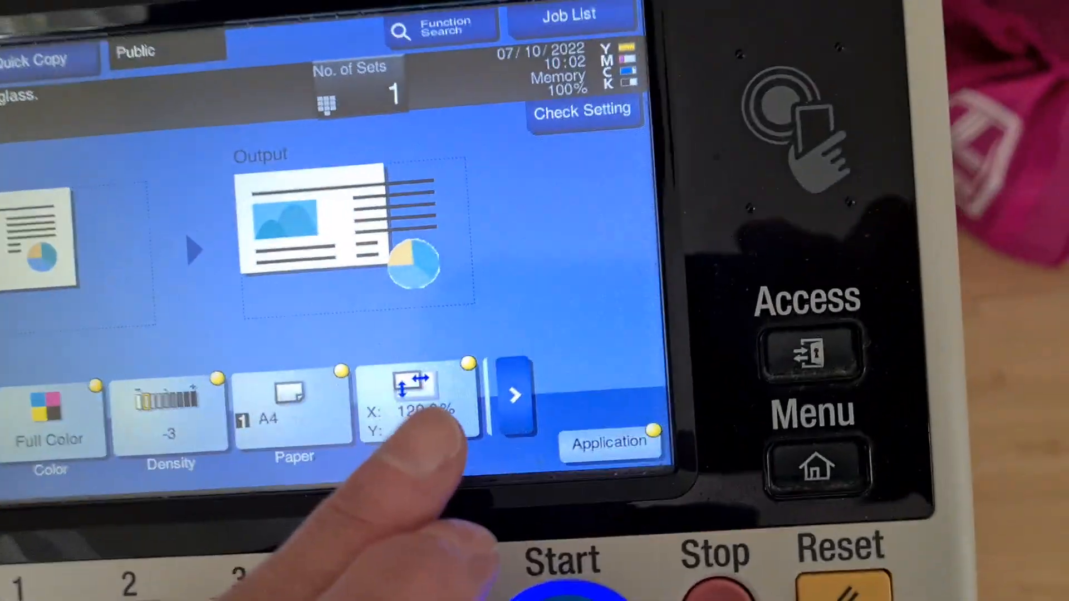
Step: Set manual zoom to 135% by 120%, scan the original and send it to print
left_click(413, 402)
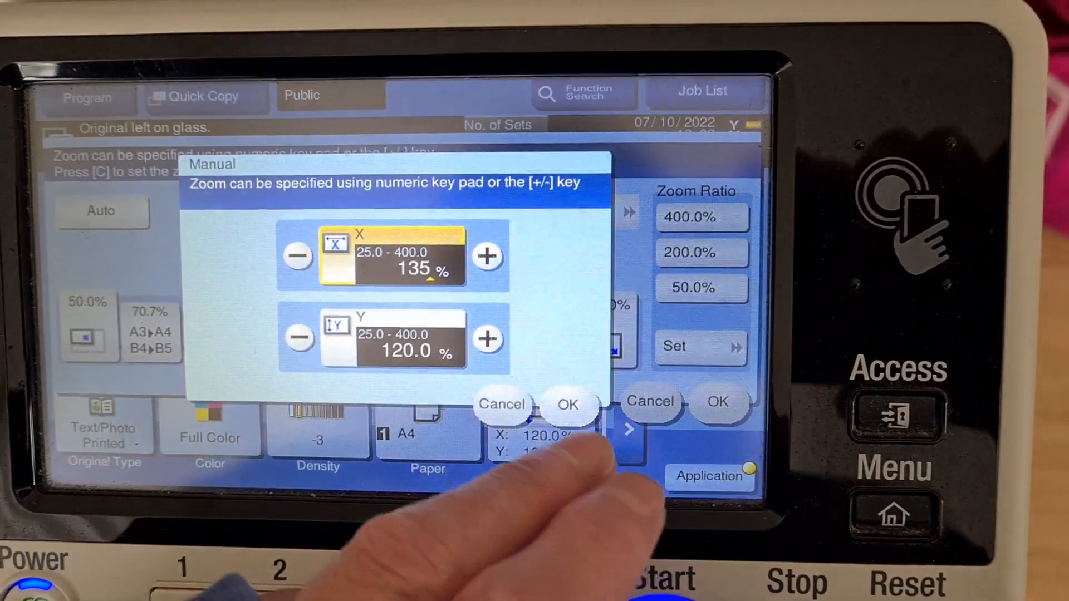
left_click(568, 404)
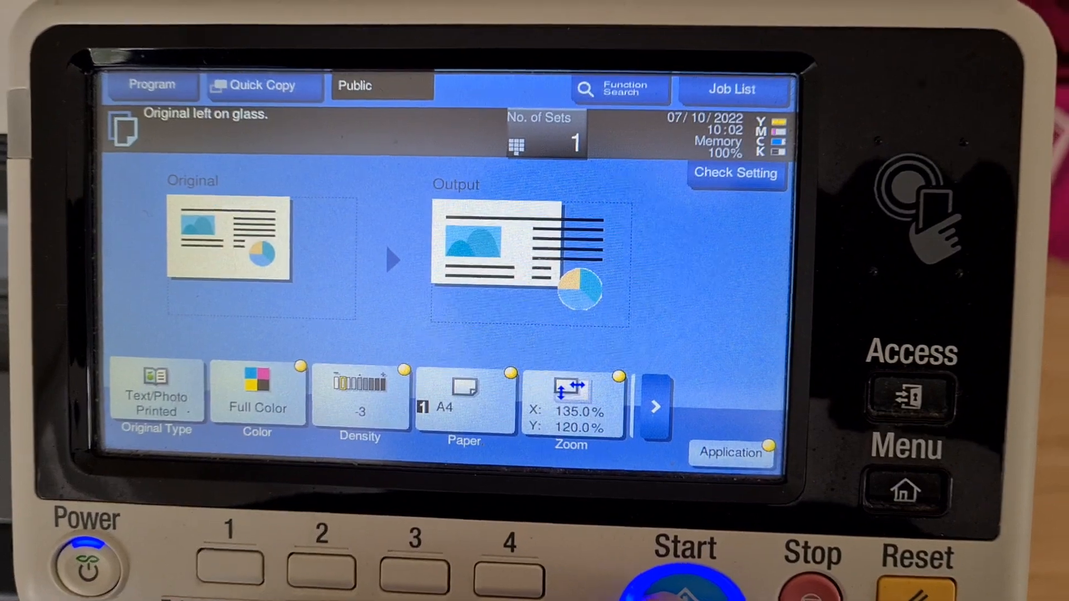
left_click(682, 573)
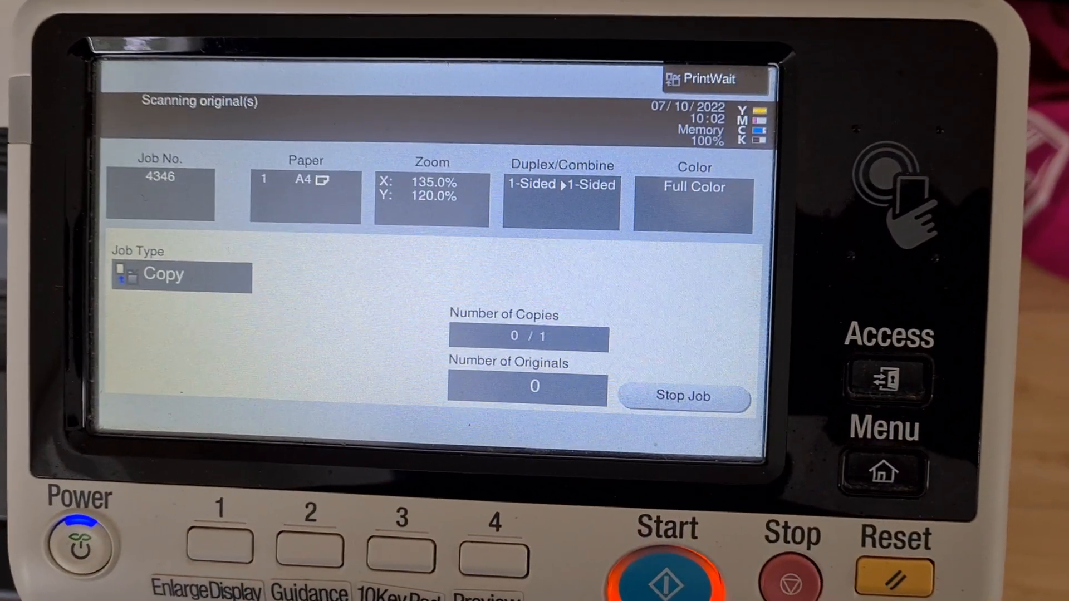
left_click(683, 395)
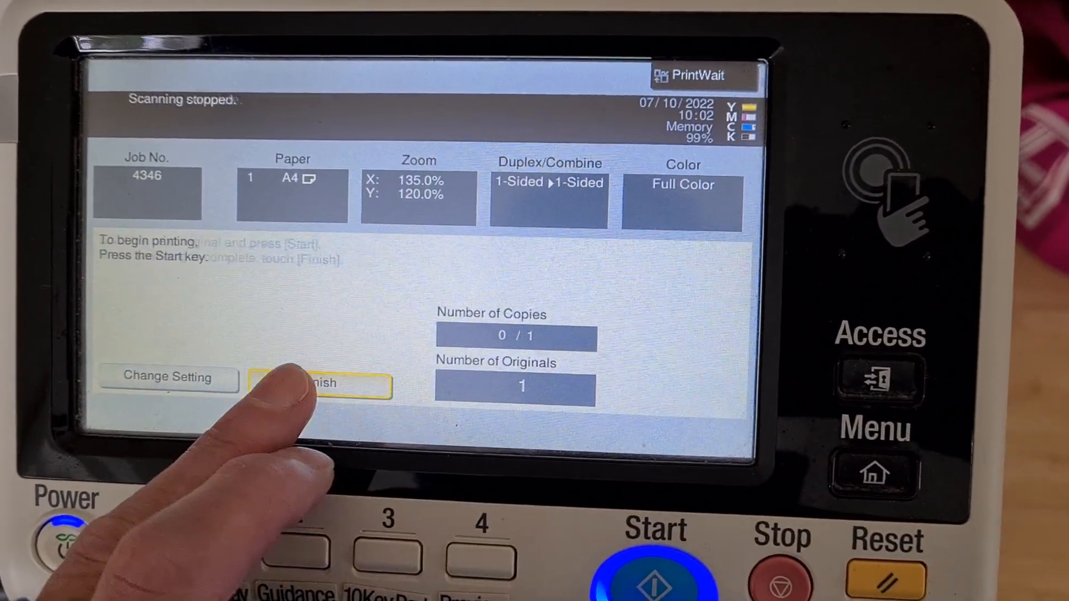
left_click(318, 383)
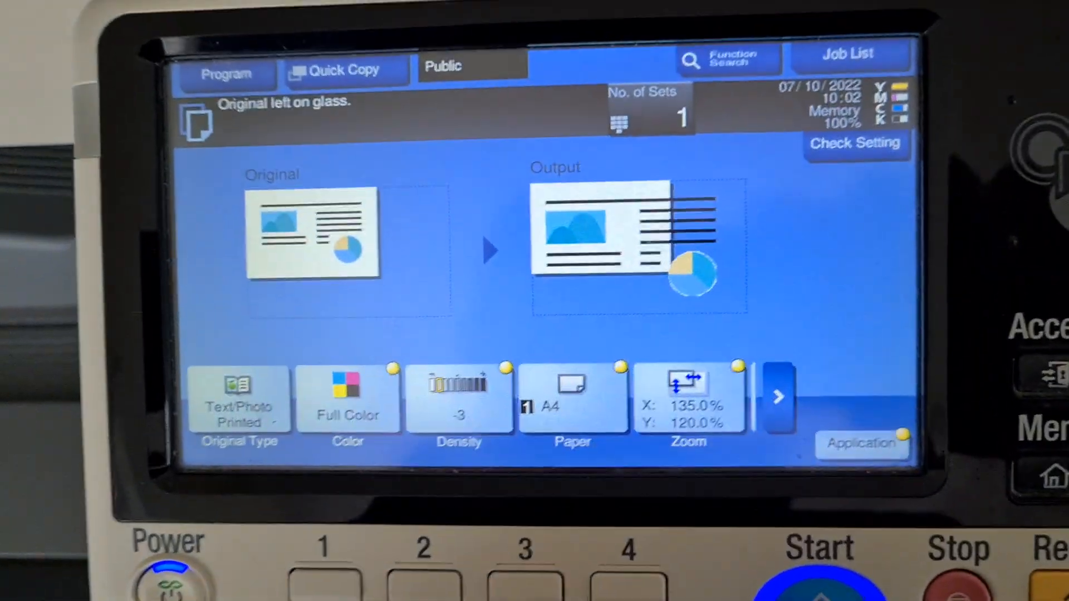
Step: Set separate zoom values of 130% by 120% and print the scanned copies
left_click(688, 399)
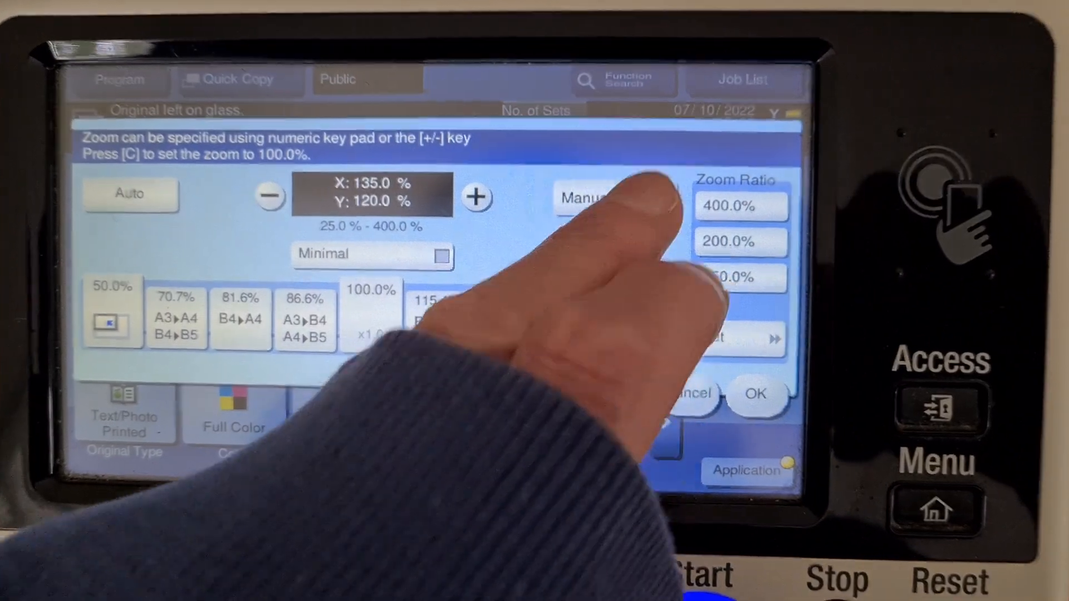
left_click(592, 197)
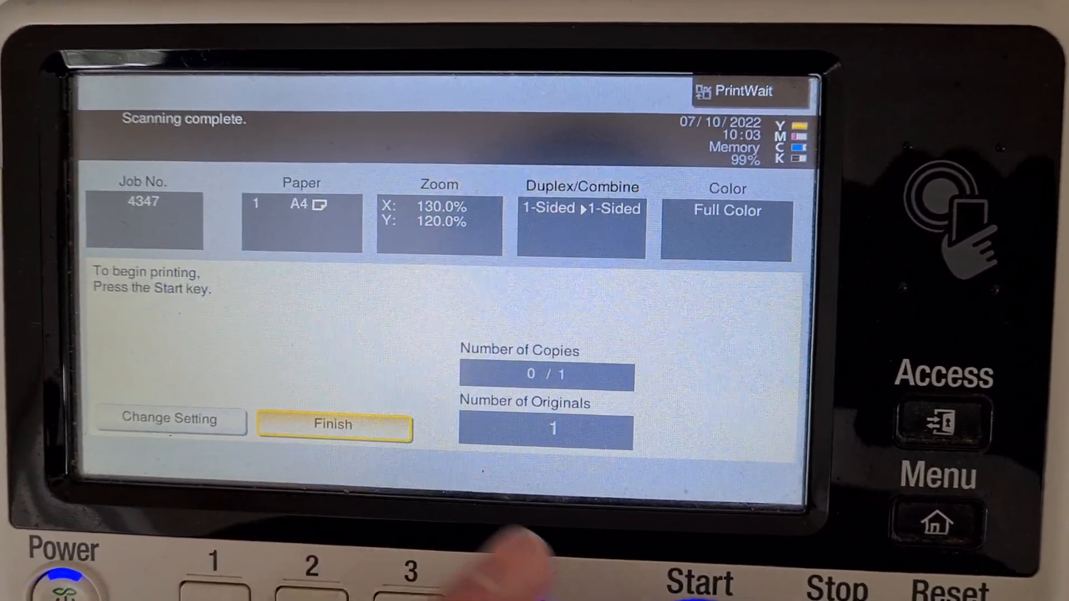
left_click(334, 423)
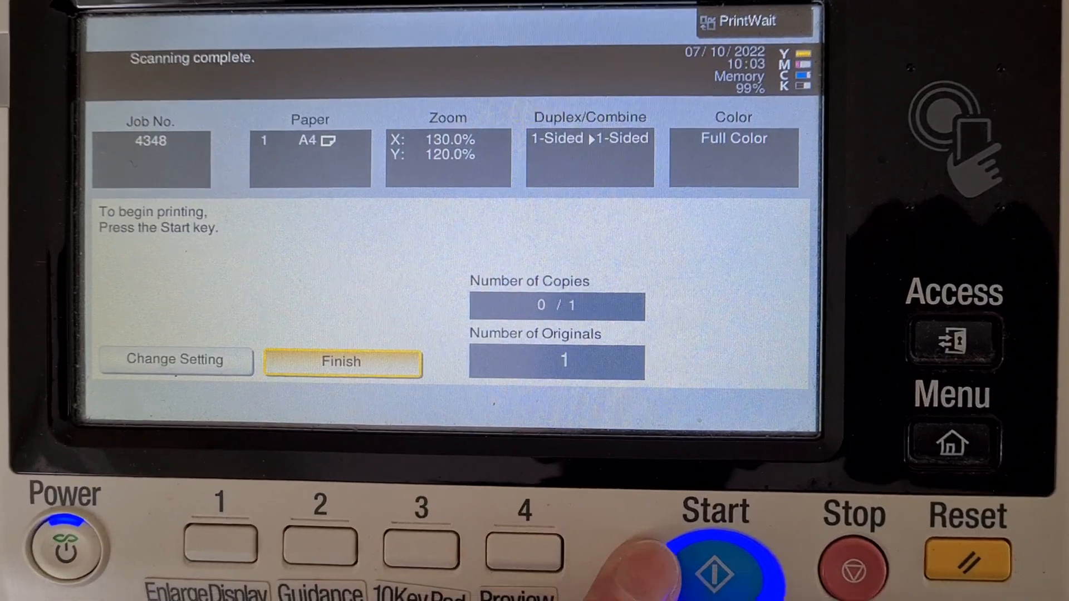
left_click(714, 565)
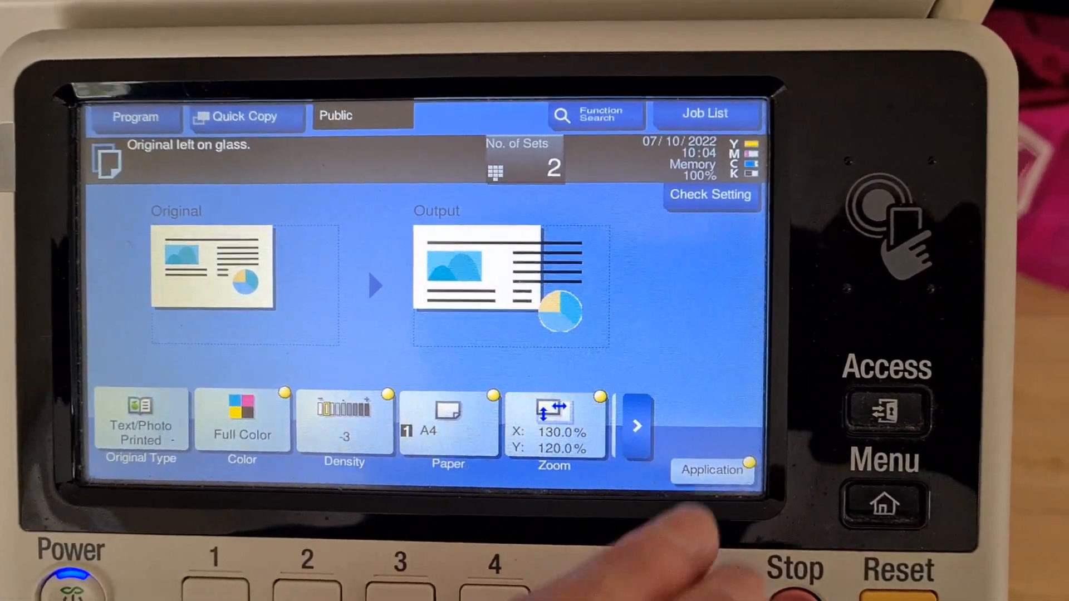
Step: Set the original size to A4 in Original Settings and confirm
left_click(714, 471)
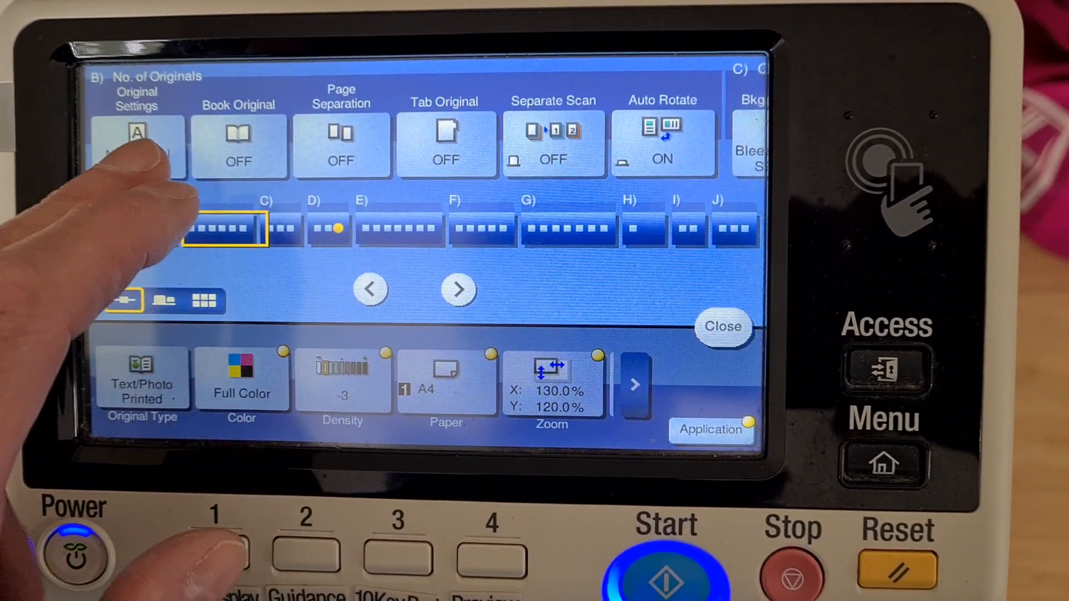
left_click(138, 146)
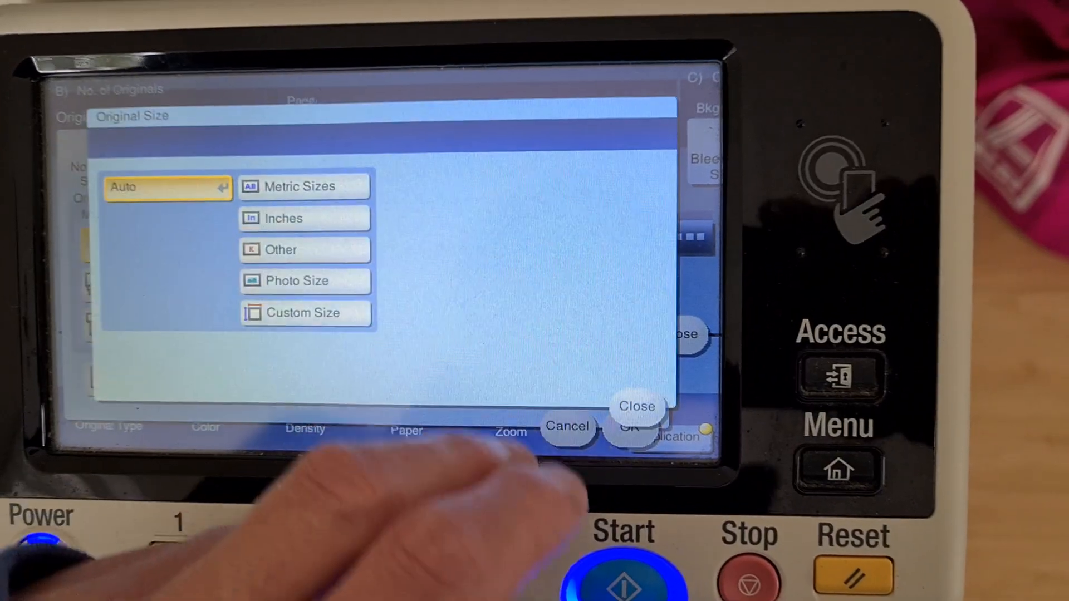
left_click(303, 186)
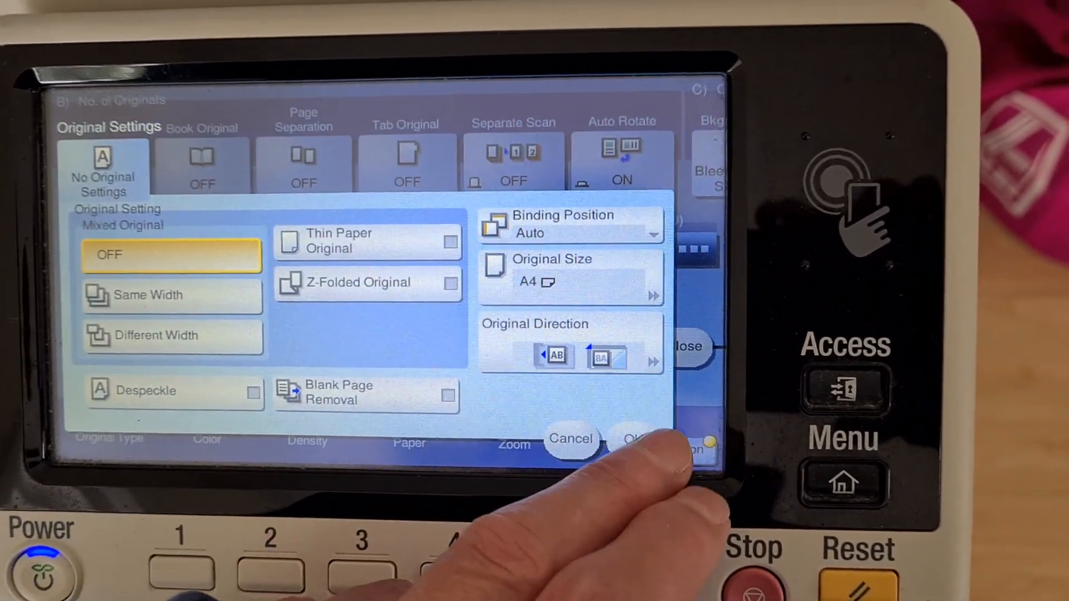
left_click(634, 437)
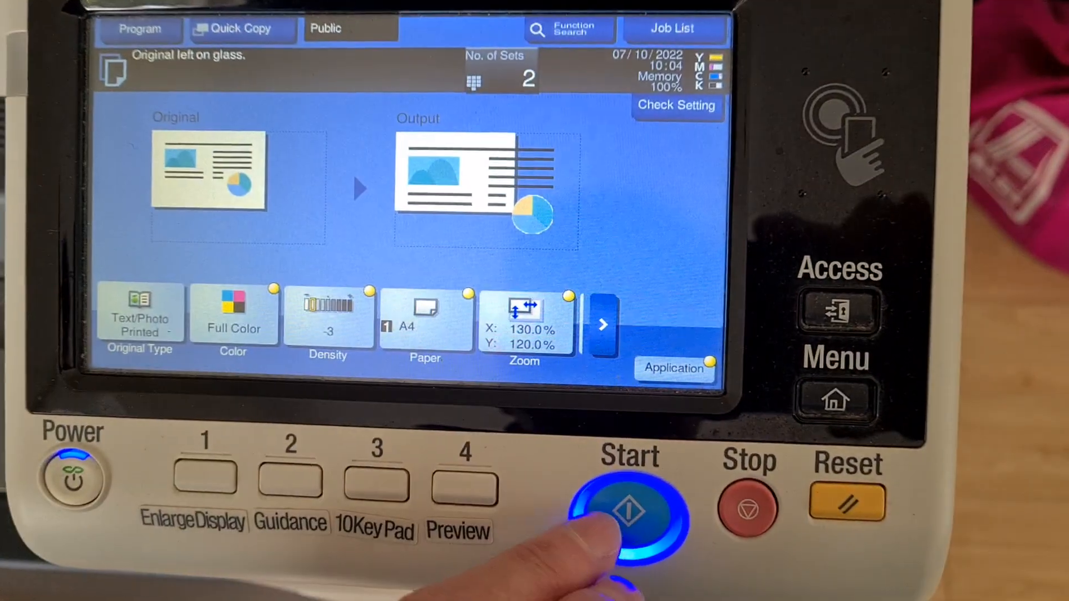
Step: Scan the brooch and send two full-colour 130% by 120% copies to print
left_click(627, 518)
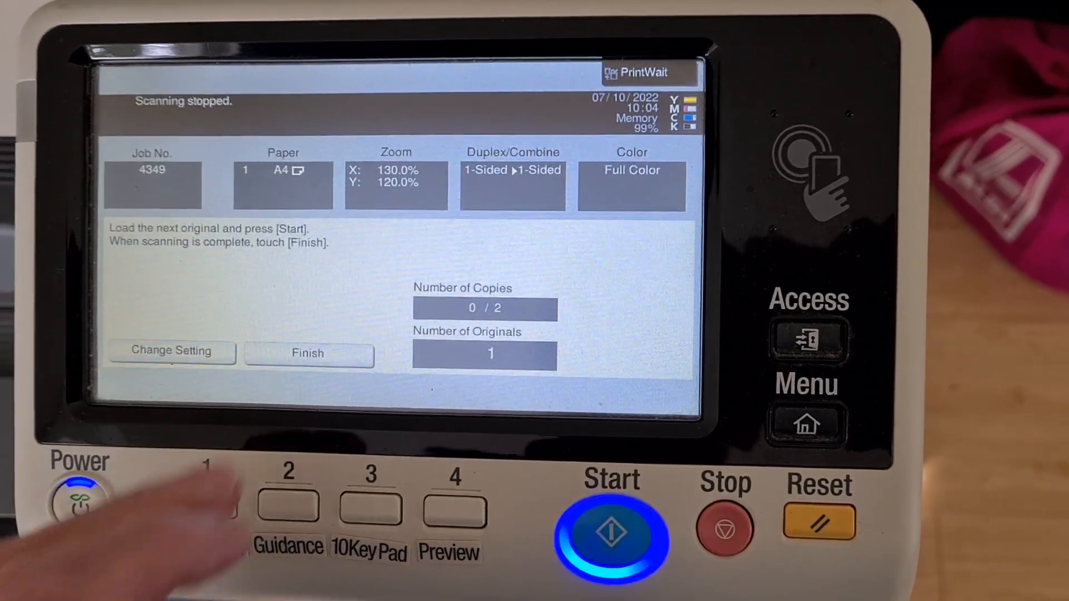
left_click(612, 534)
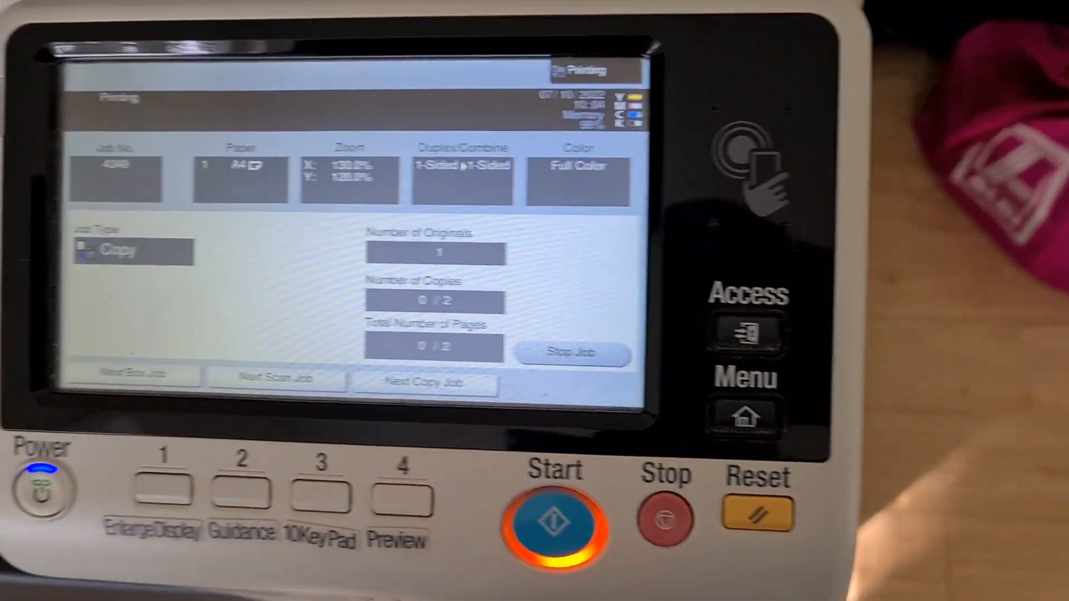